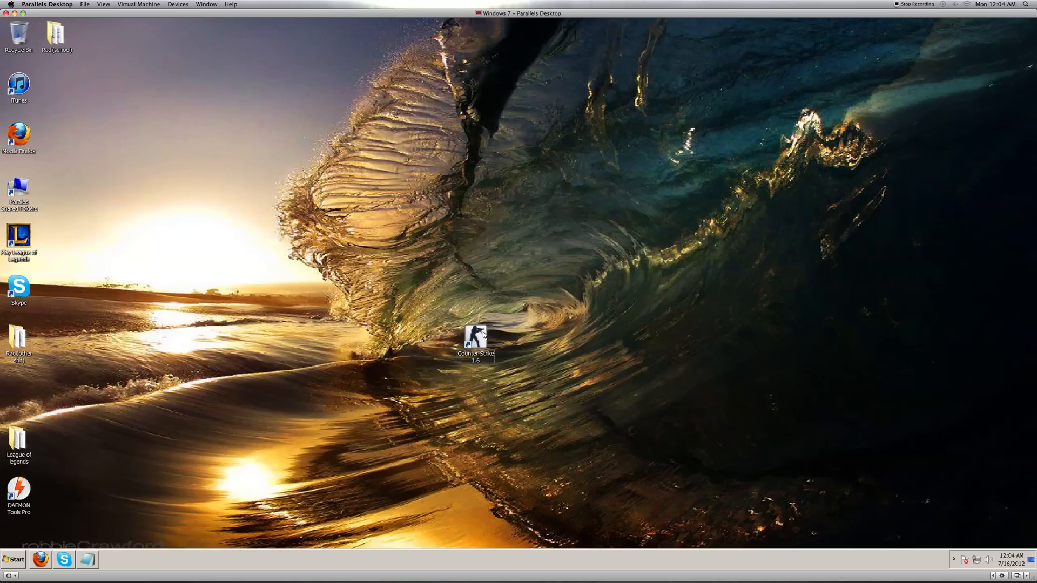
mouse_move(130, 522)
type("Available Memory Less Than 15 MB")
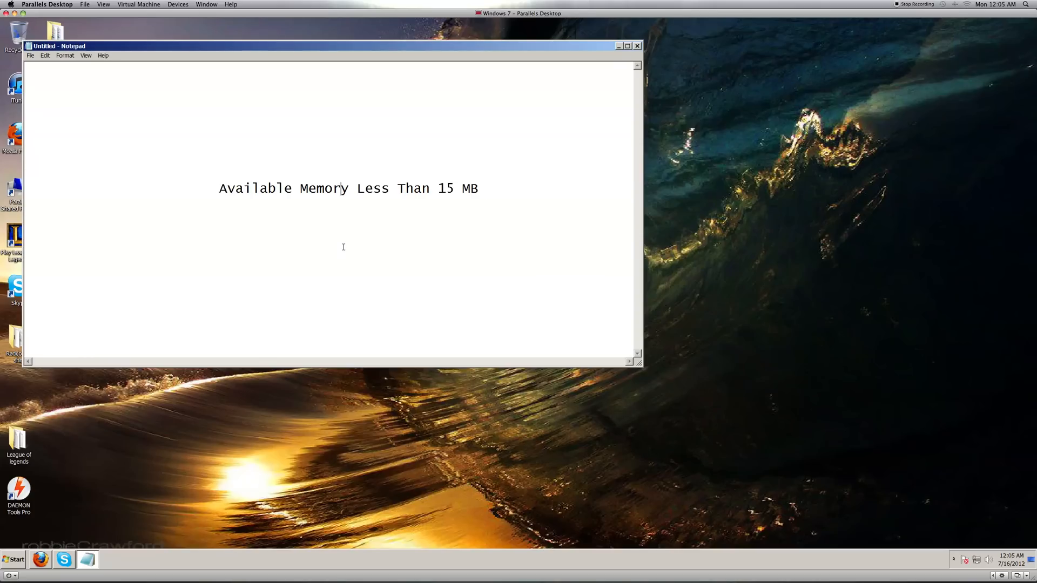
Add a trailing space after the "Available Memory Less Than 15 MB" message in Notepad
type("\" \"")
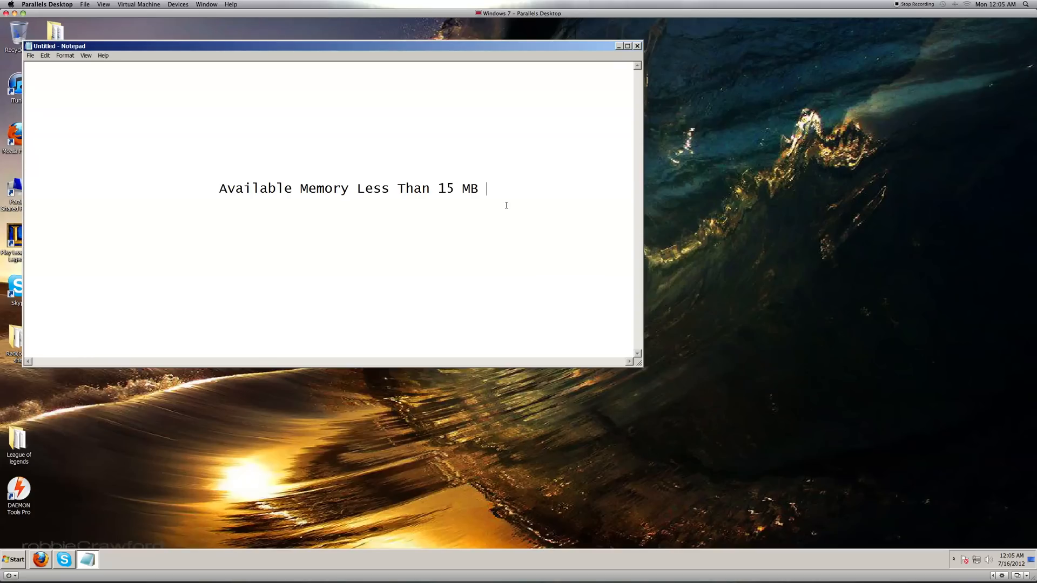
mouse_move(519, 196)
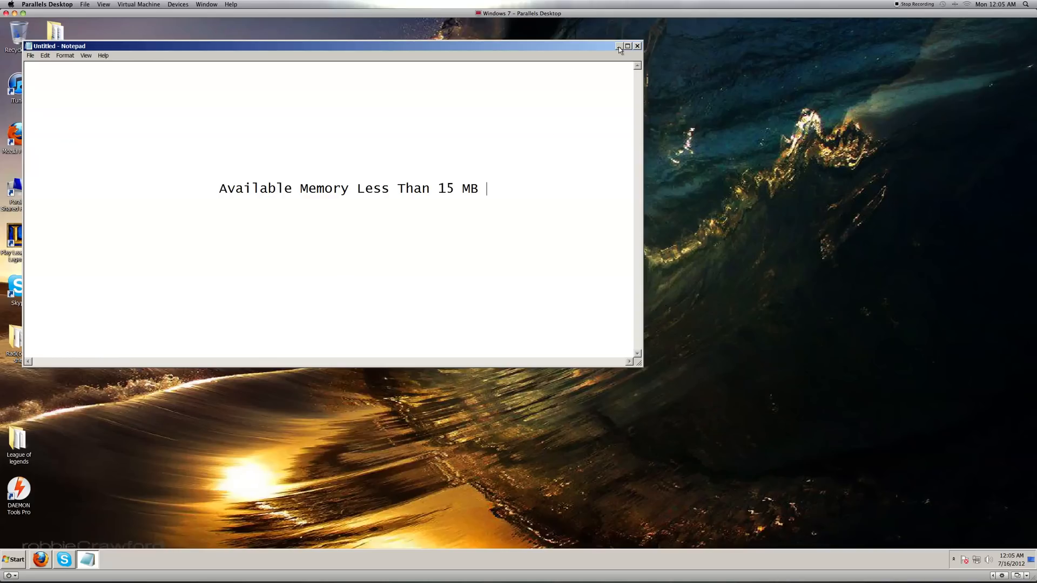
mouse_move(618, 47)
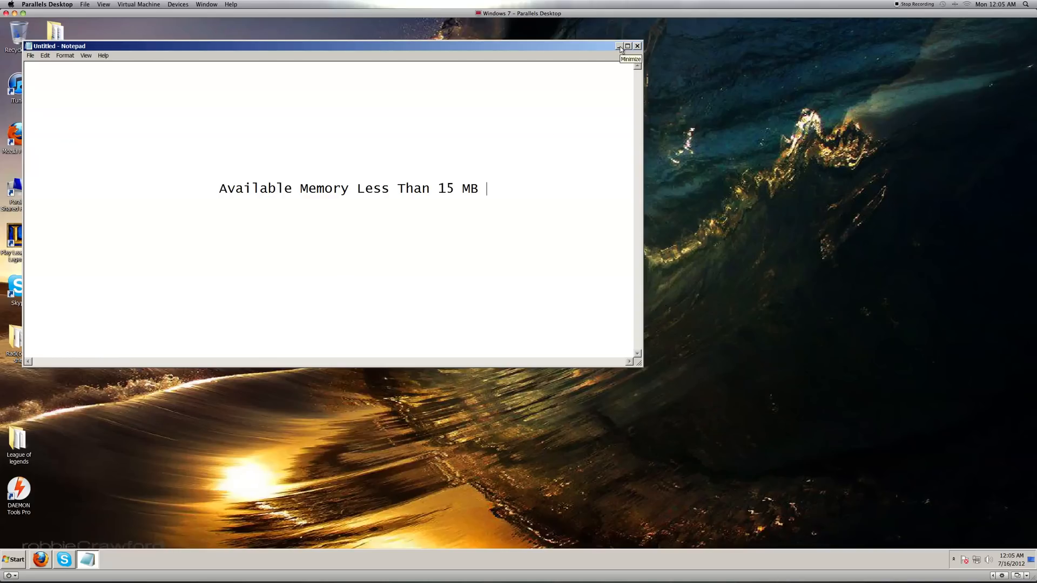
Minimize Notepad and bring up the Properties dialog of the Counter-Strike 1.6 desktop shortcut
left_click(617, 46)
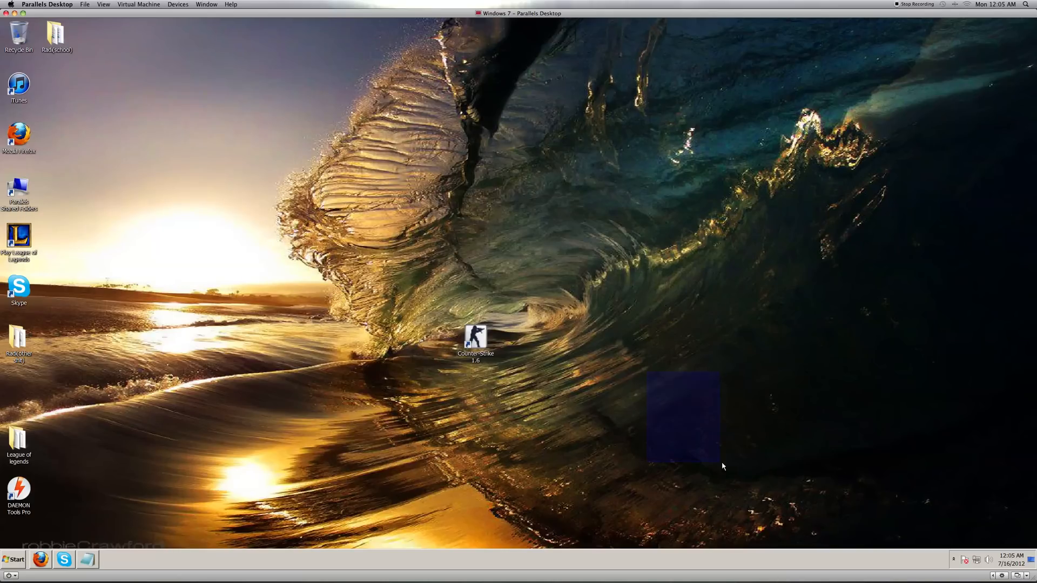
mouse_move(499, 346)
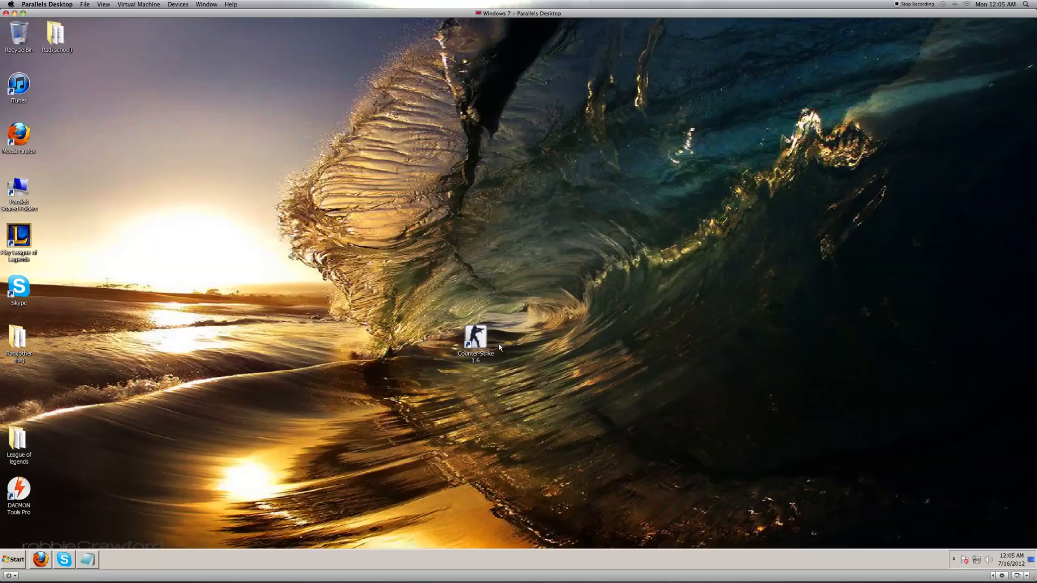
right_click(475, 336)
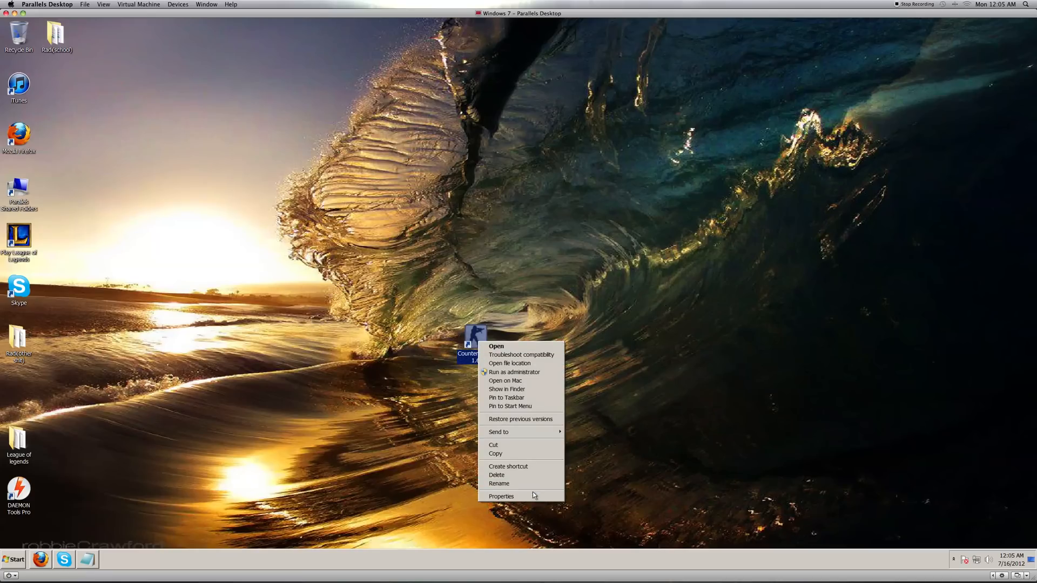
left_click(500, 496)
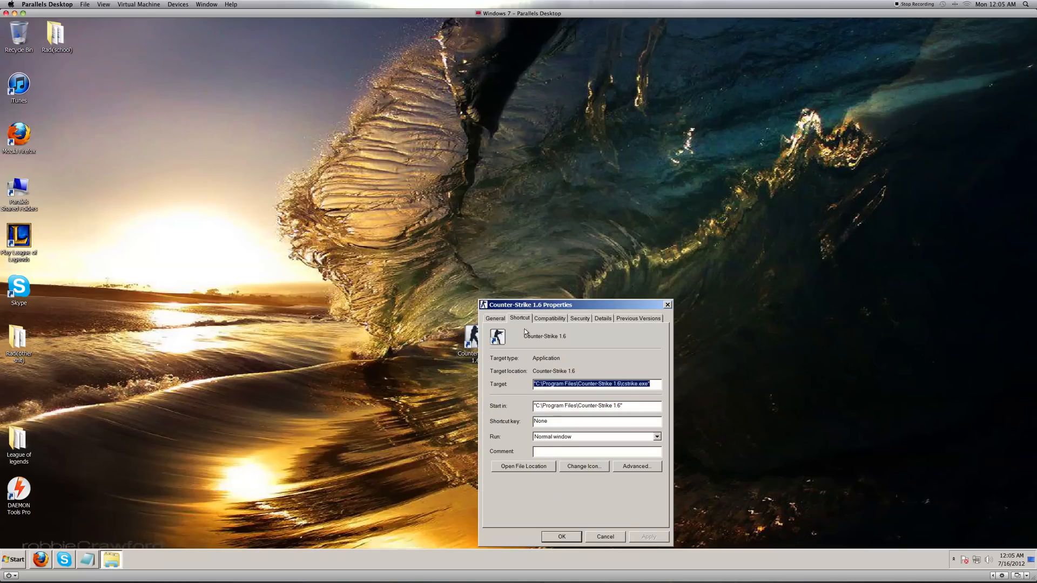
right_click(466, 346)
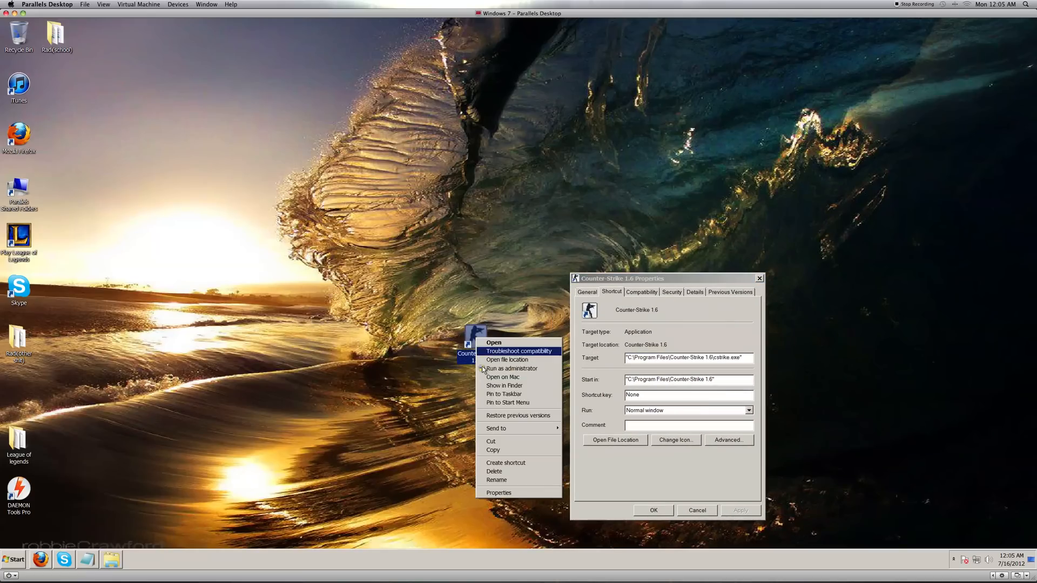
left_click(664, 277)
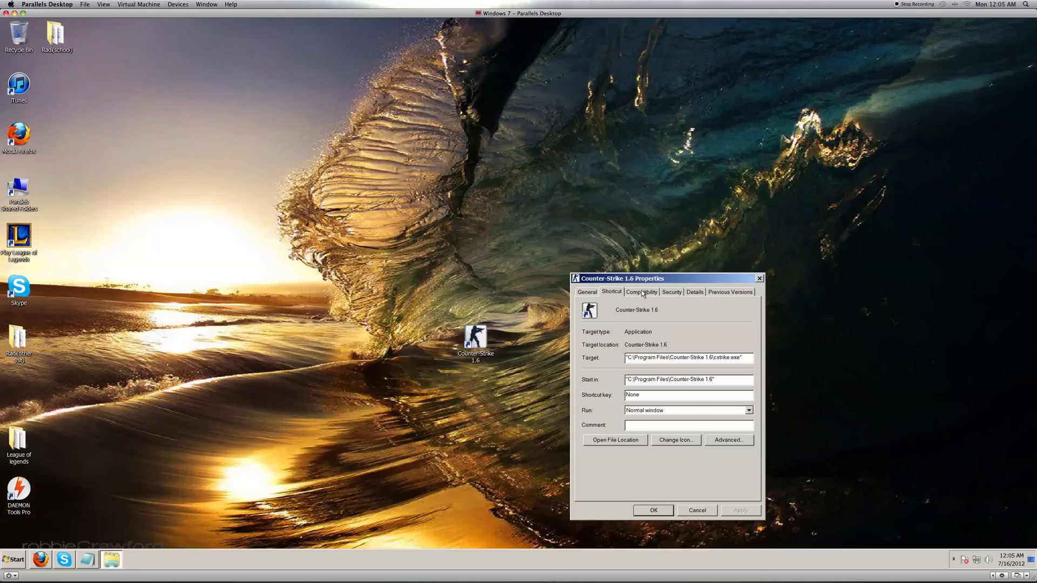
Enable Windows XP (Service Pack 2) compatibility mode for the shortcut and apply it
left_click(641, 291)
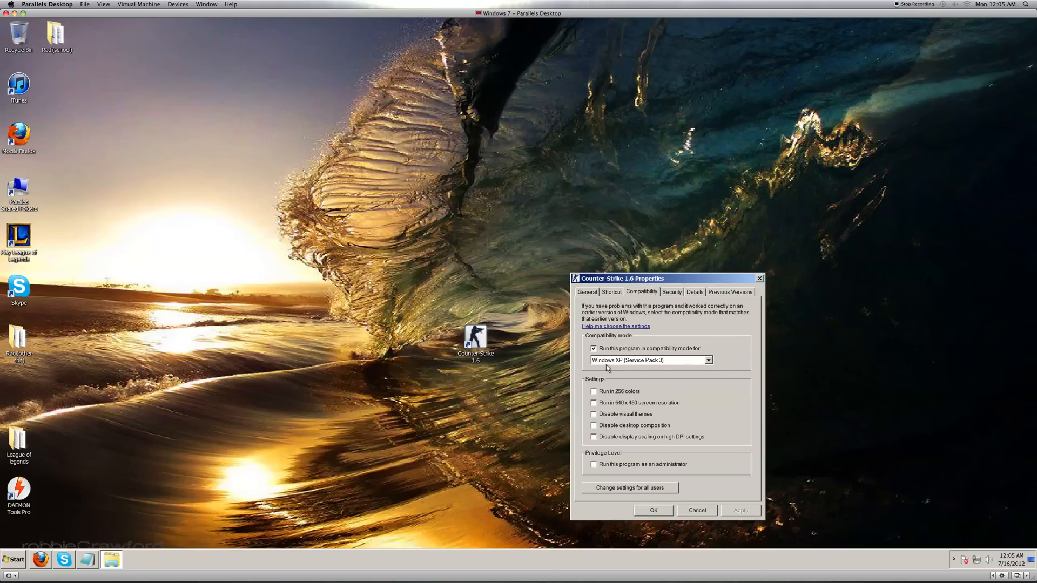
mouse_move(672, 363)
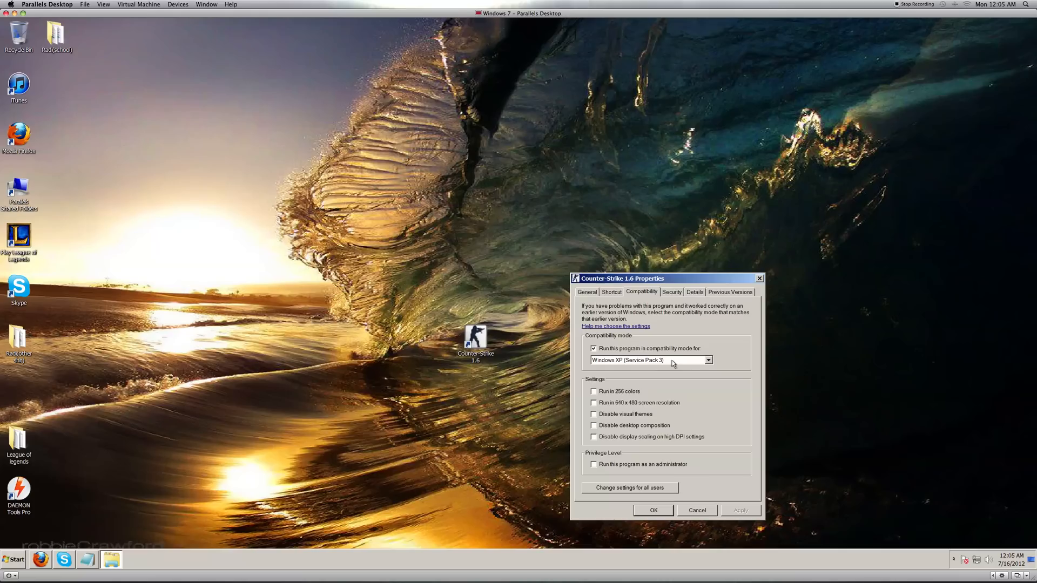
left_click(709, 360)
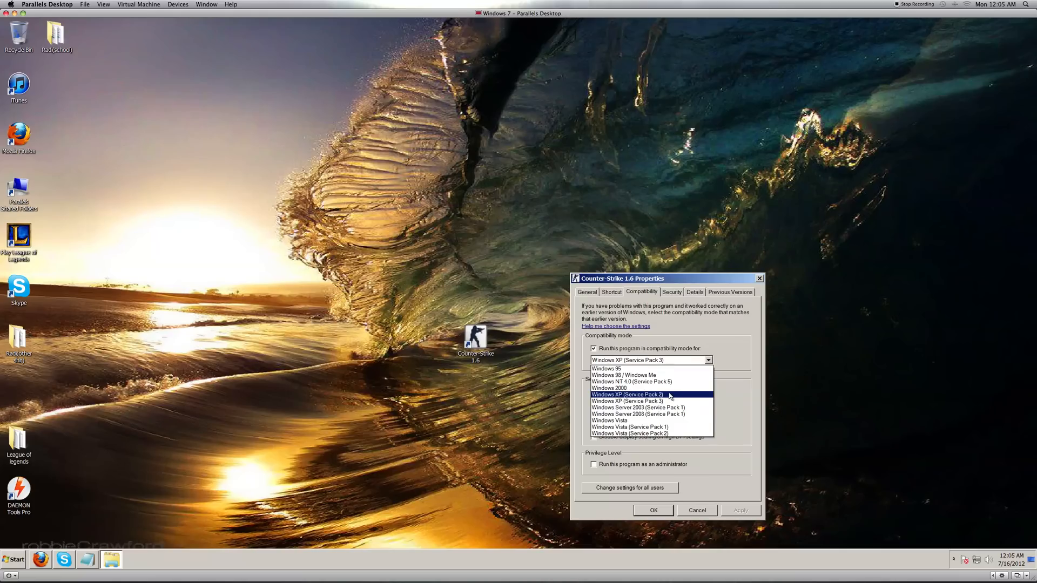
left_click(627, 395)
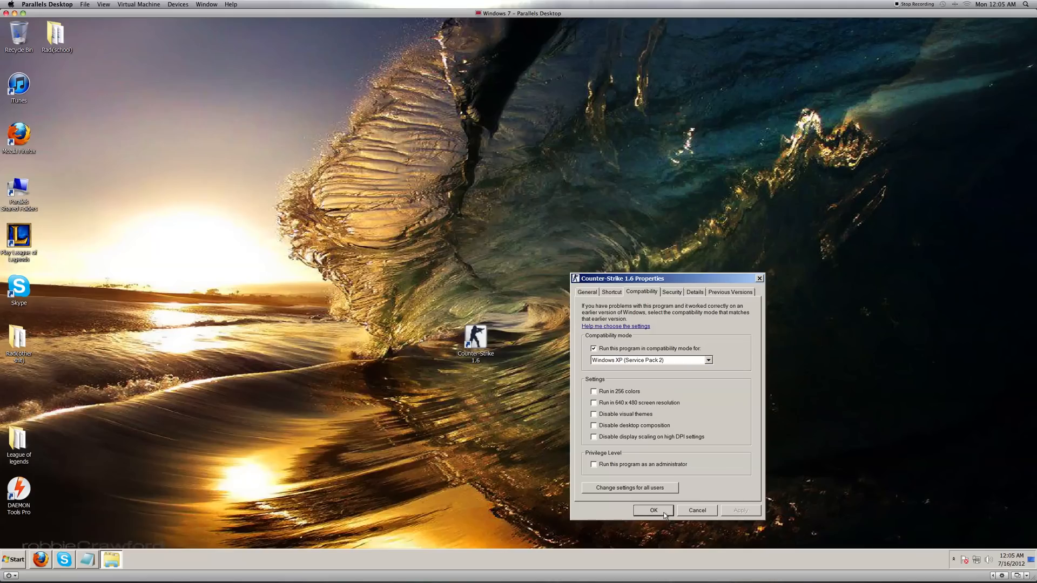
left_click(652, 509)
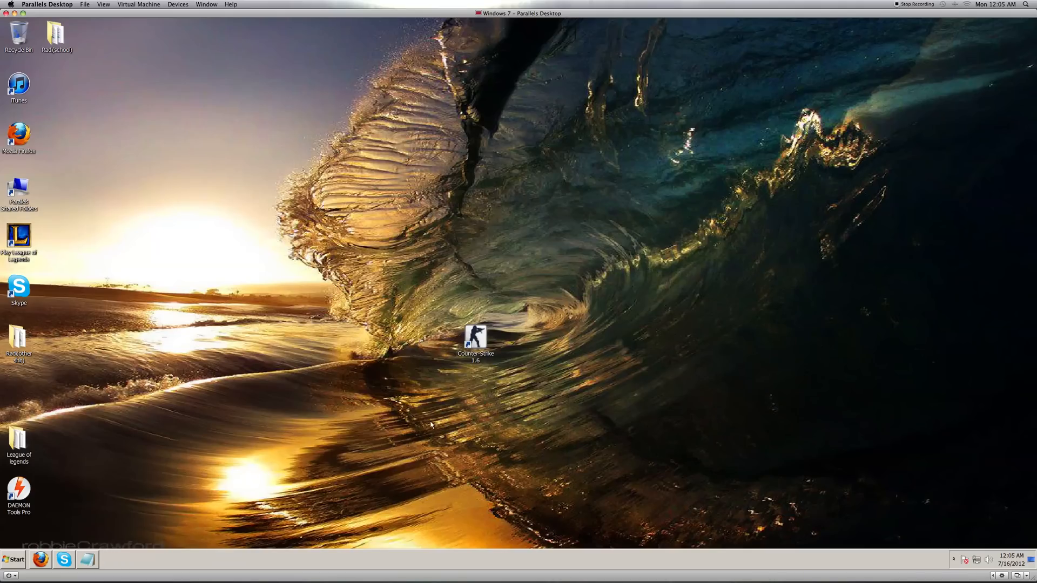
Launch Counter-Strike 1.6 from the desktop shortcut
left_click(475, 339)
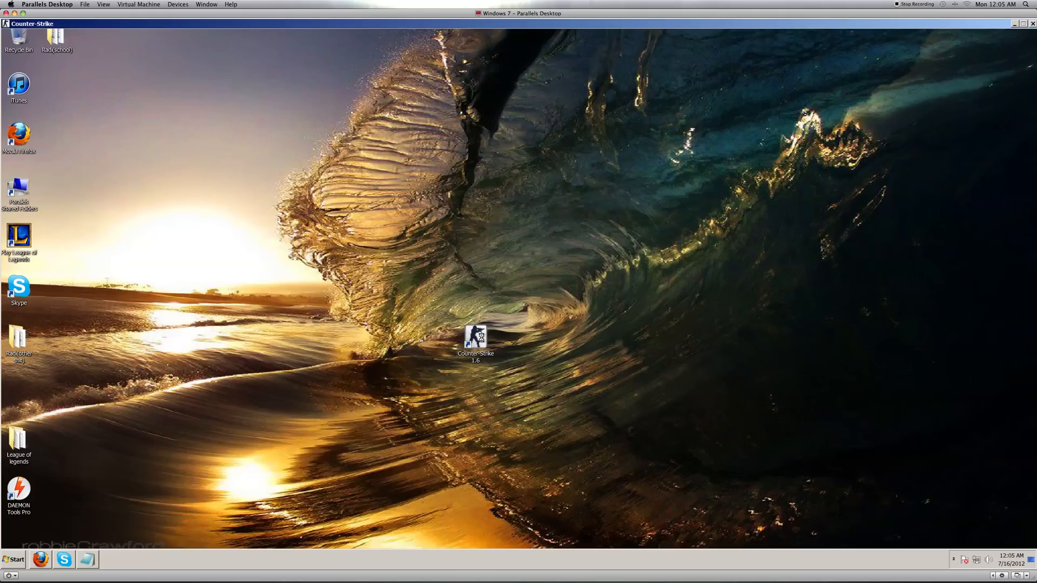
double_click(475, 334)
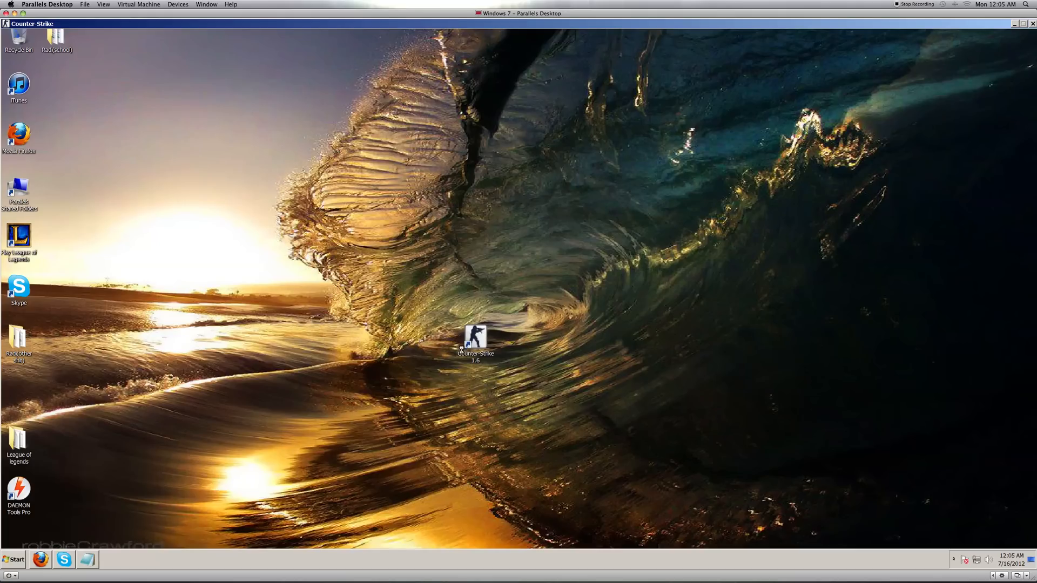
double_click(476, 337)
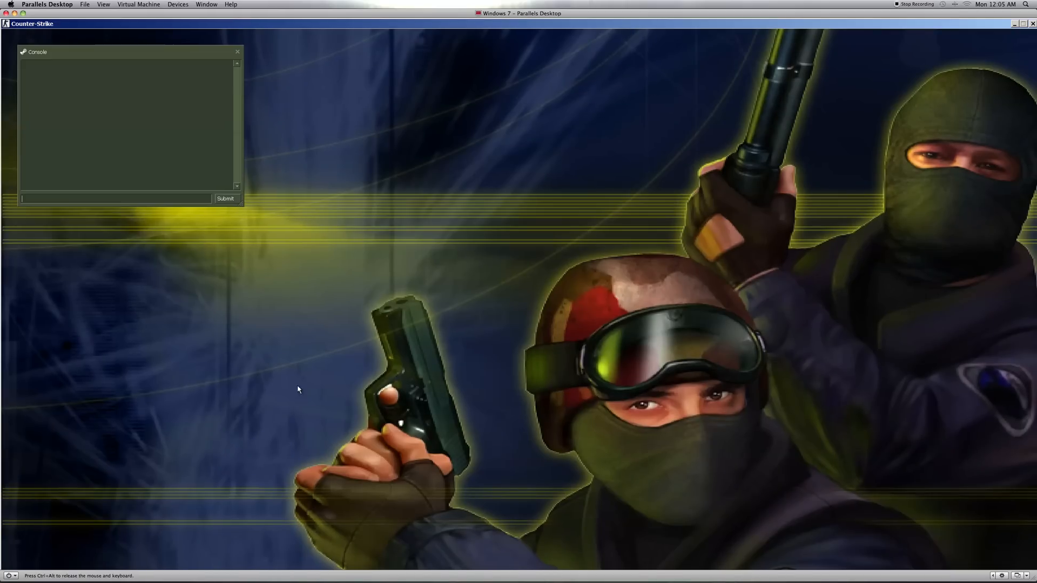
mouse_move(156, 354)
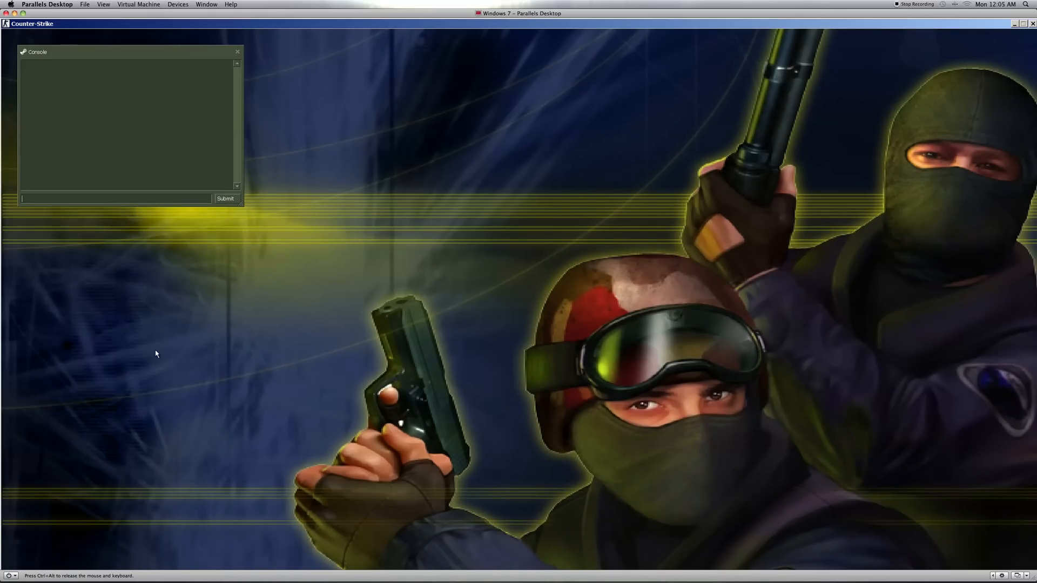
Close the game console and bring up the Start menu over the running game
left_click(237, 51)
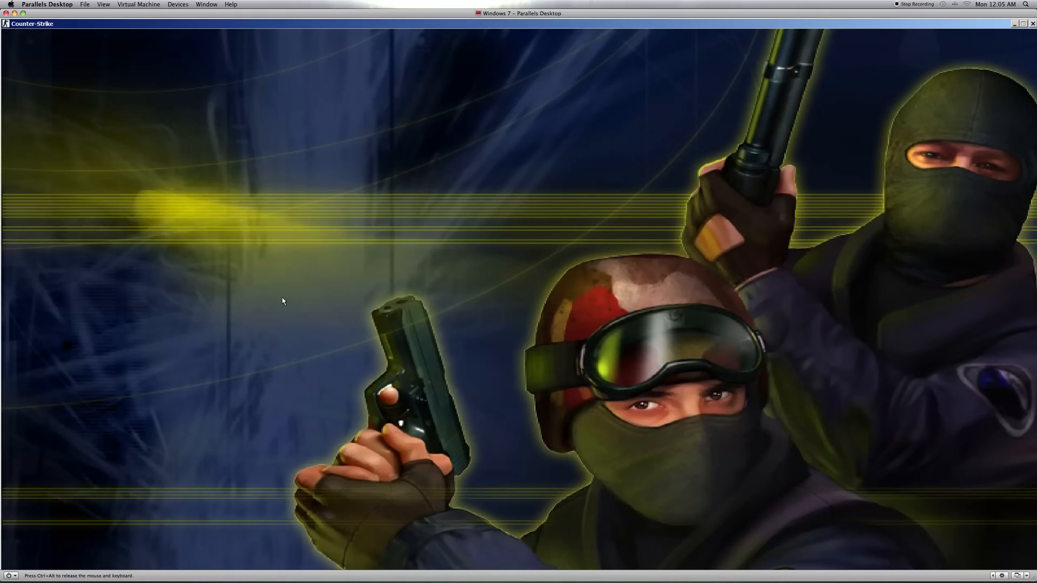
mouse_move(708, 388)
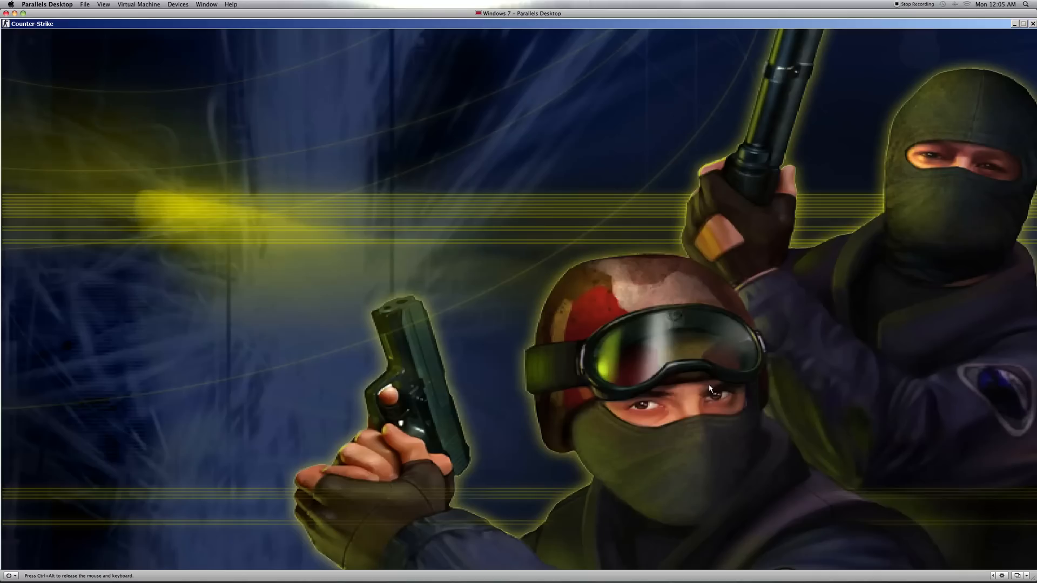
mouse_move(483, 442)
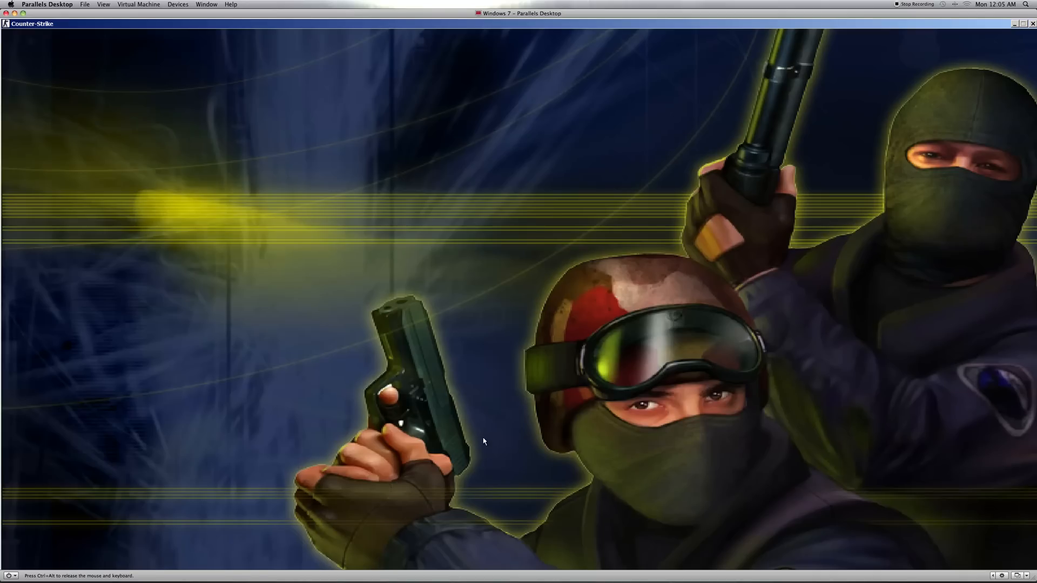
mouse_move(541, 443)
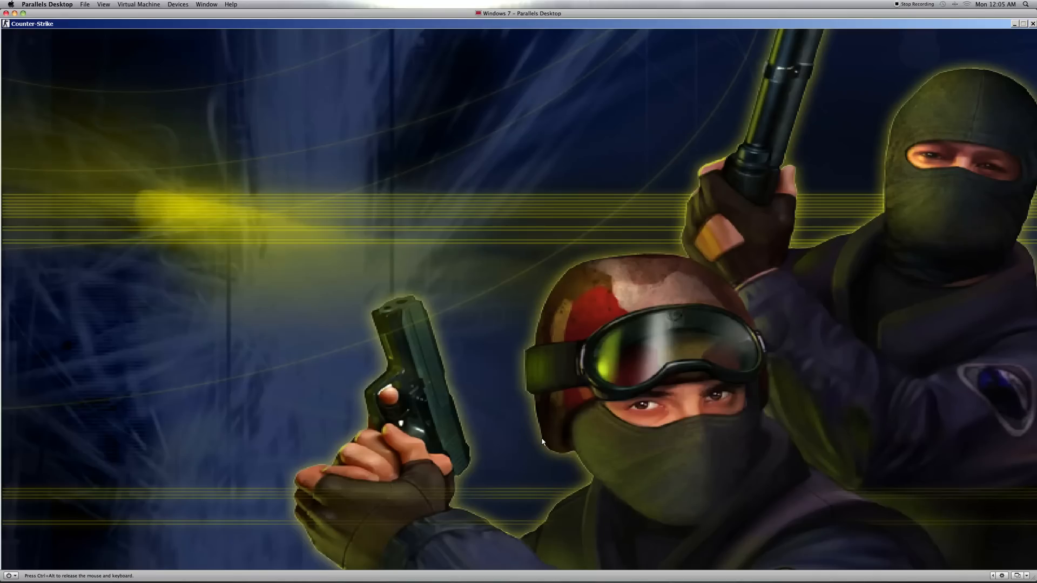
mouse_move(558, 270)
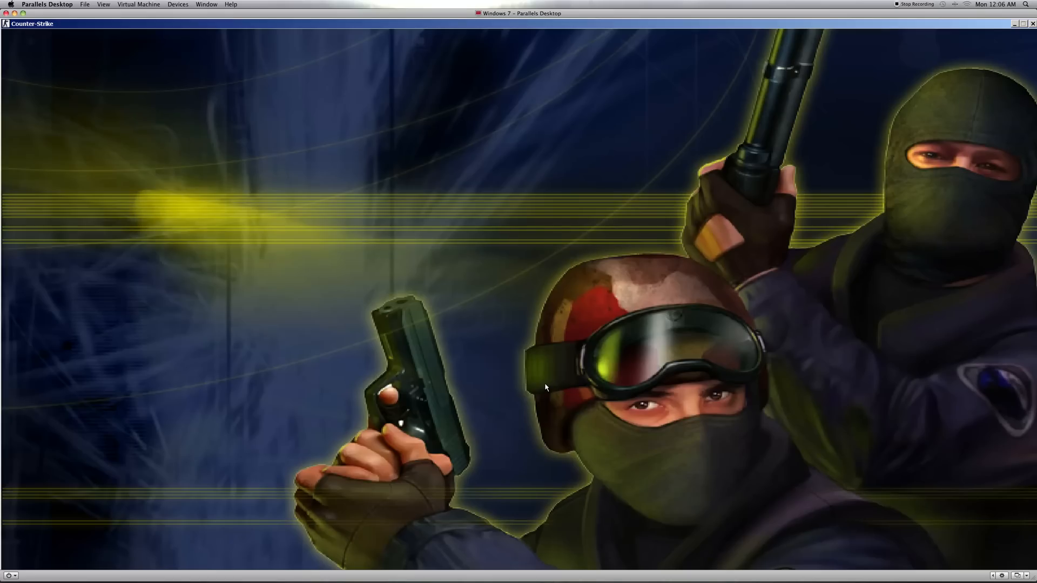
left_click(13, 559)
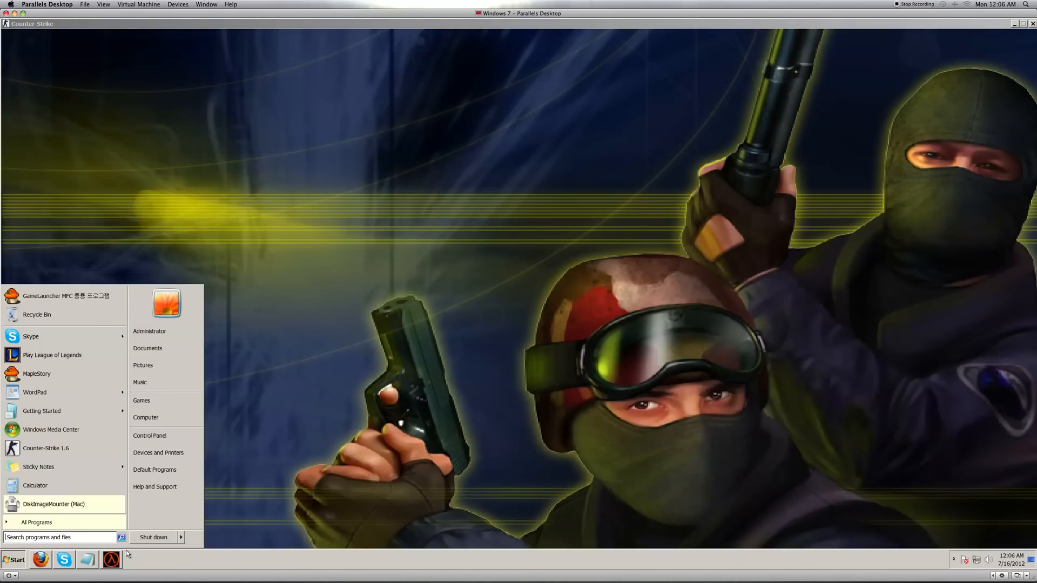